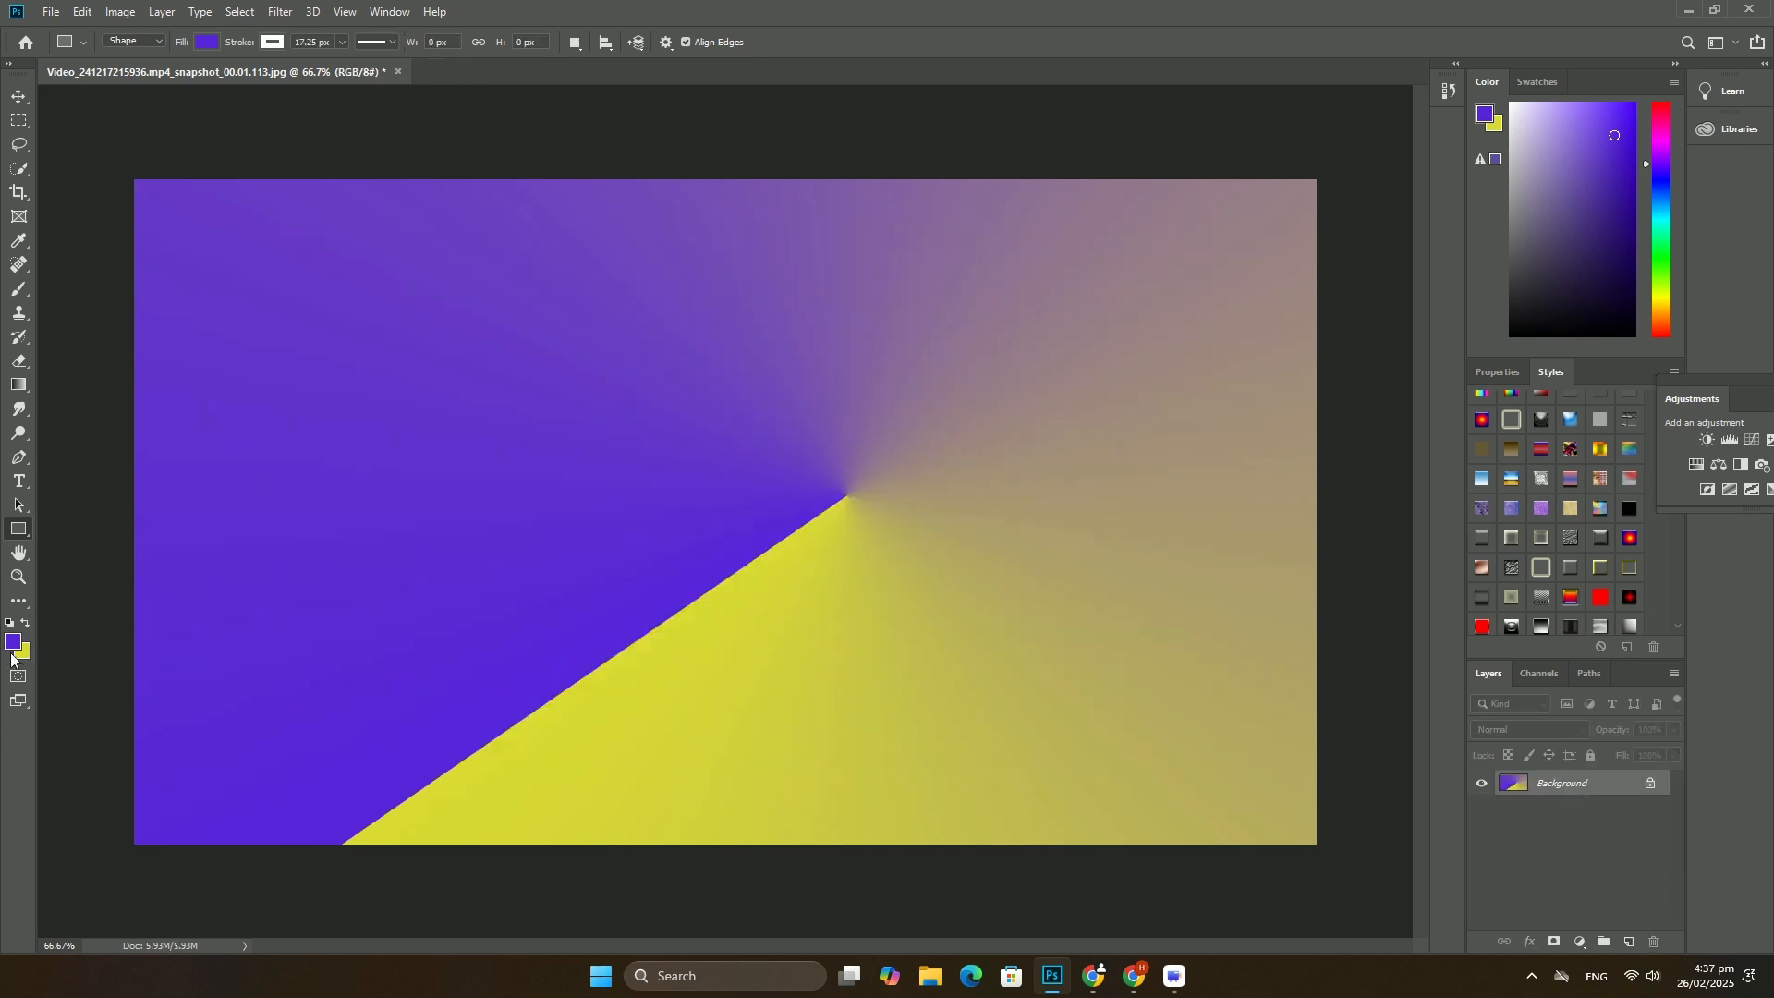
- Pick a tan foreground colour to replace purple in the background gradient
click(12, 641)
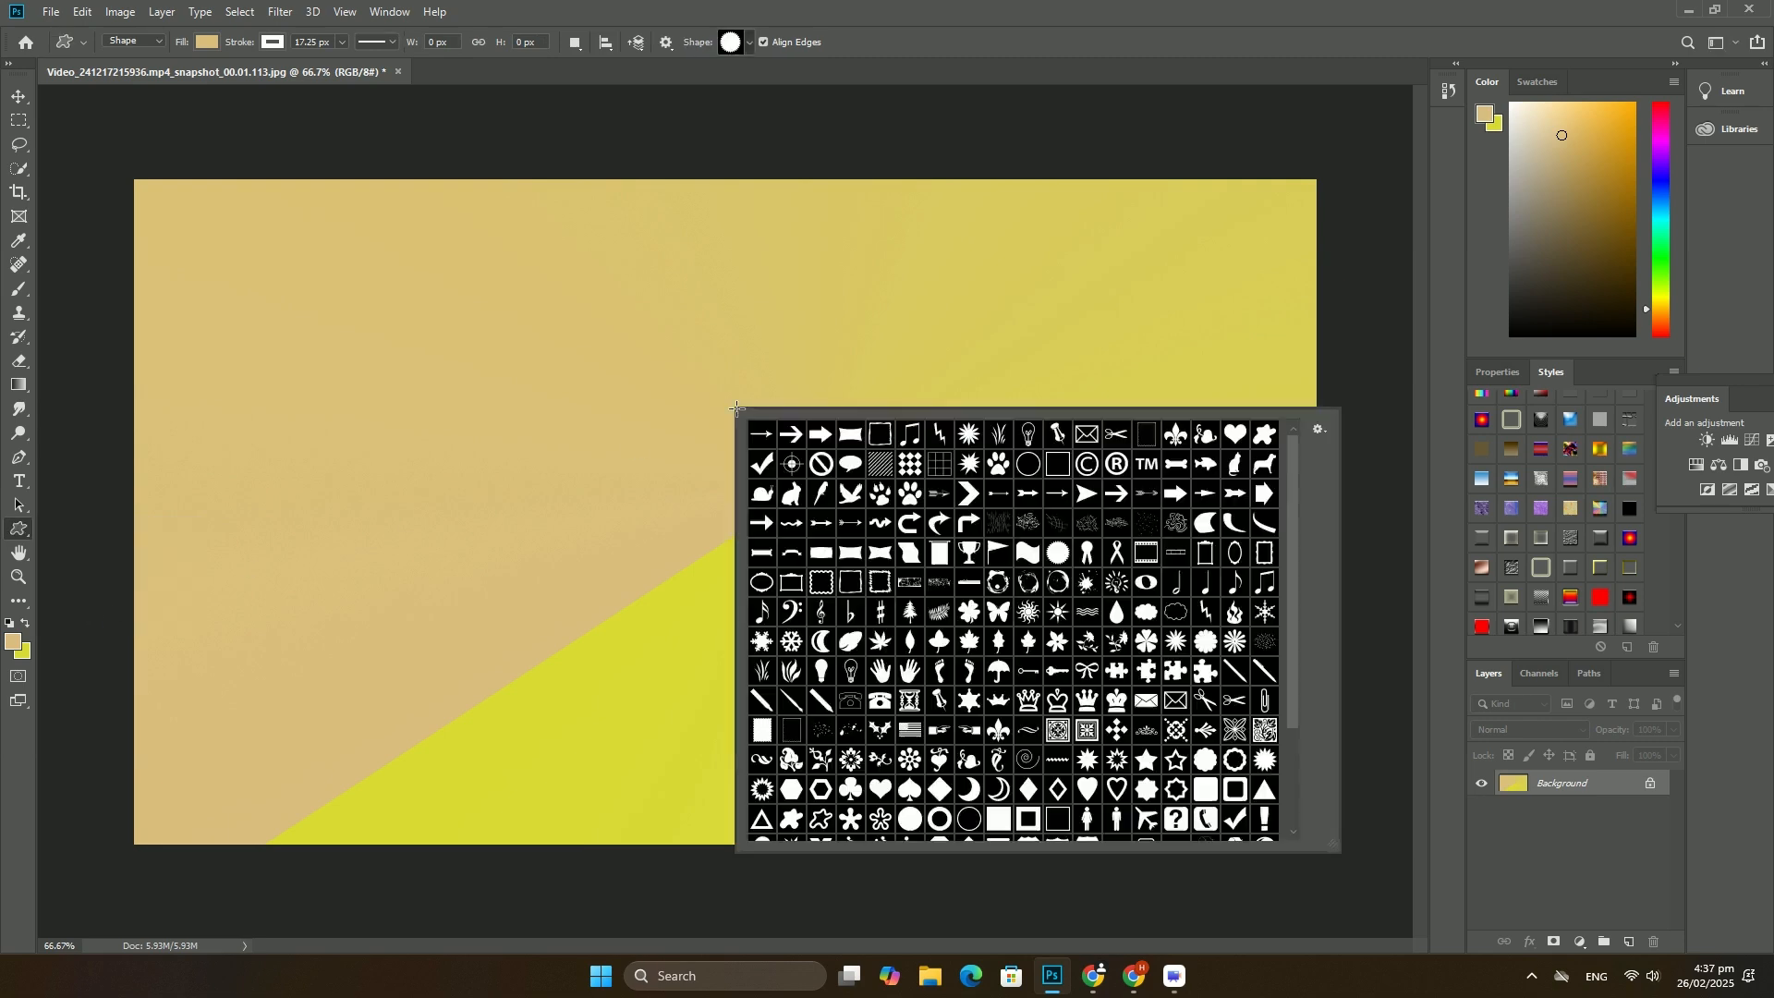
- Add orange Impact text 'DFDBGDDG' near the canvas centre
click(19, 482)
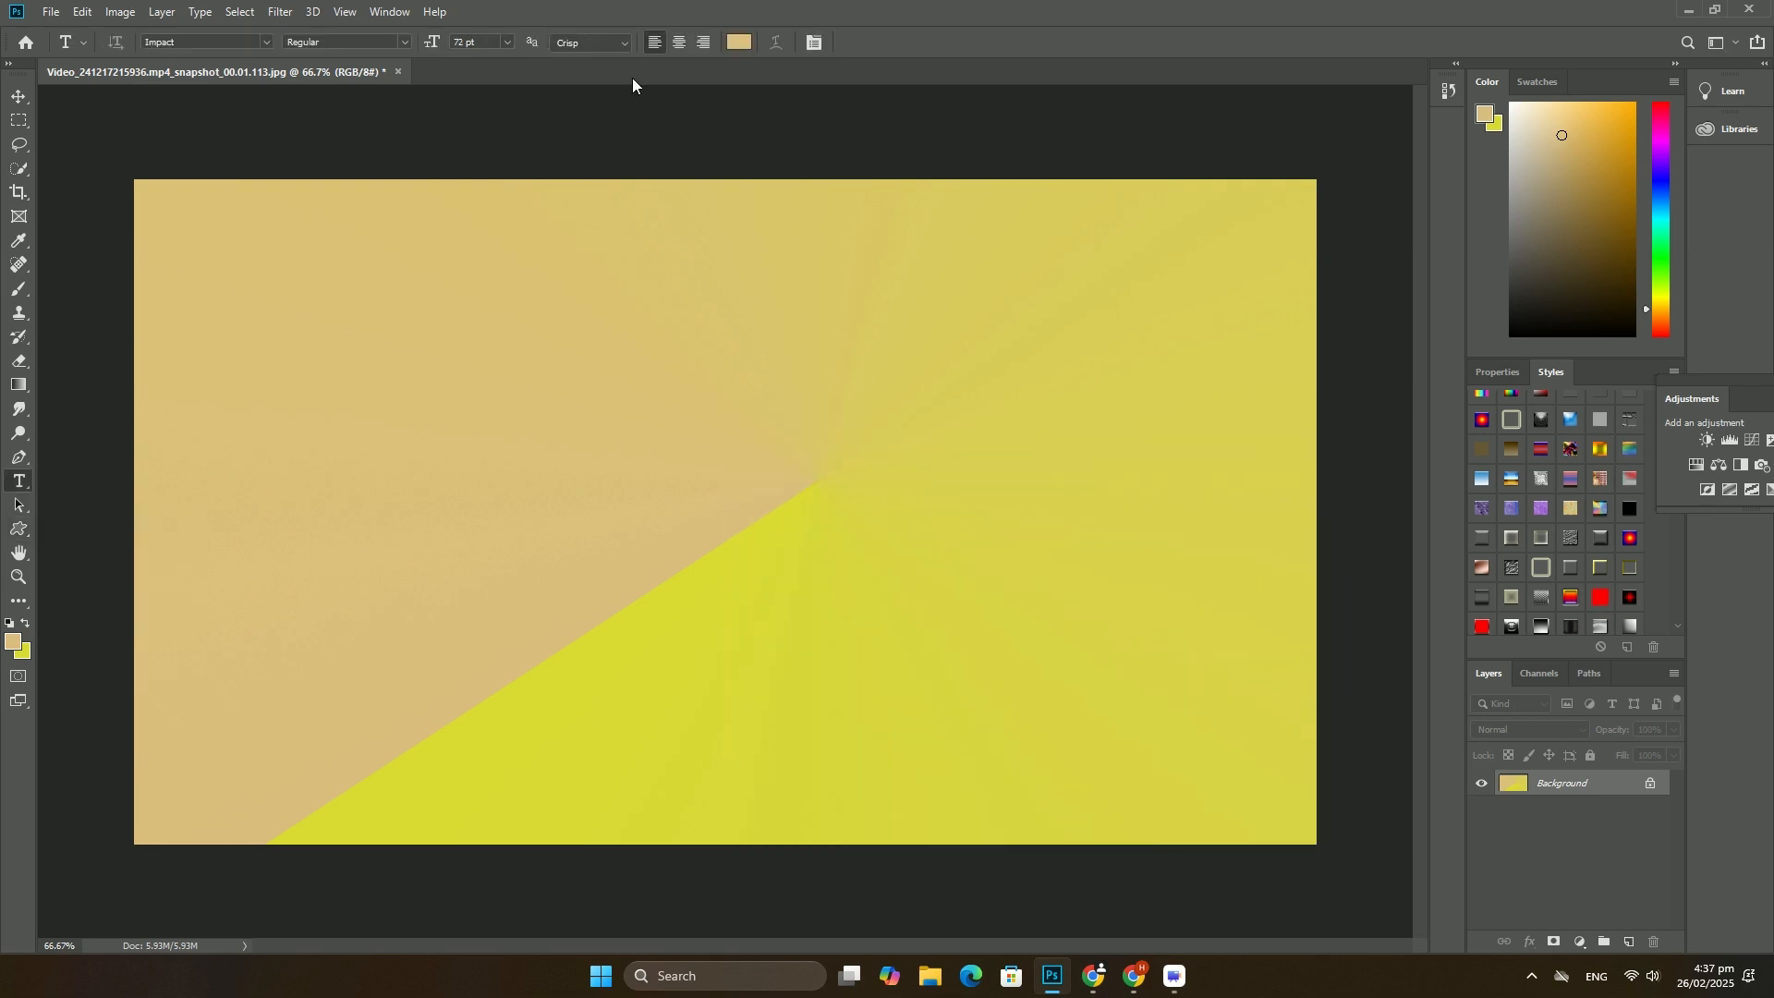
click(737, 42)
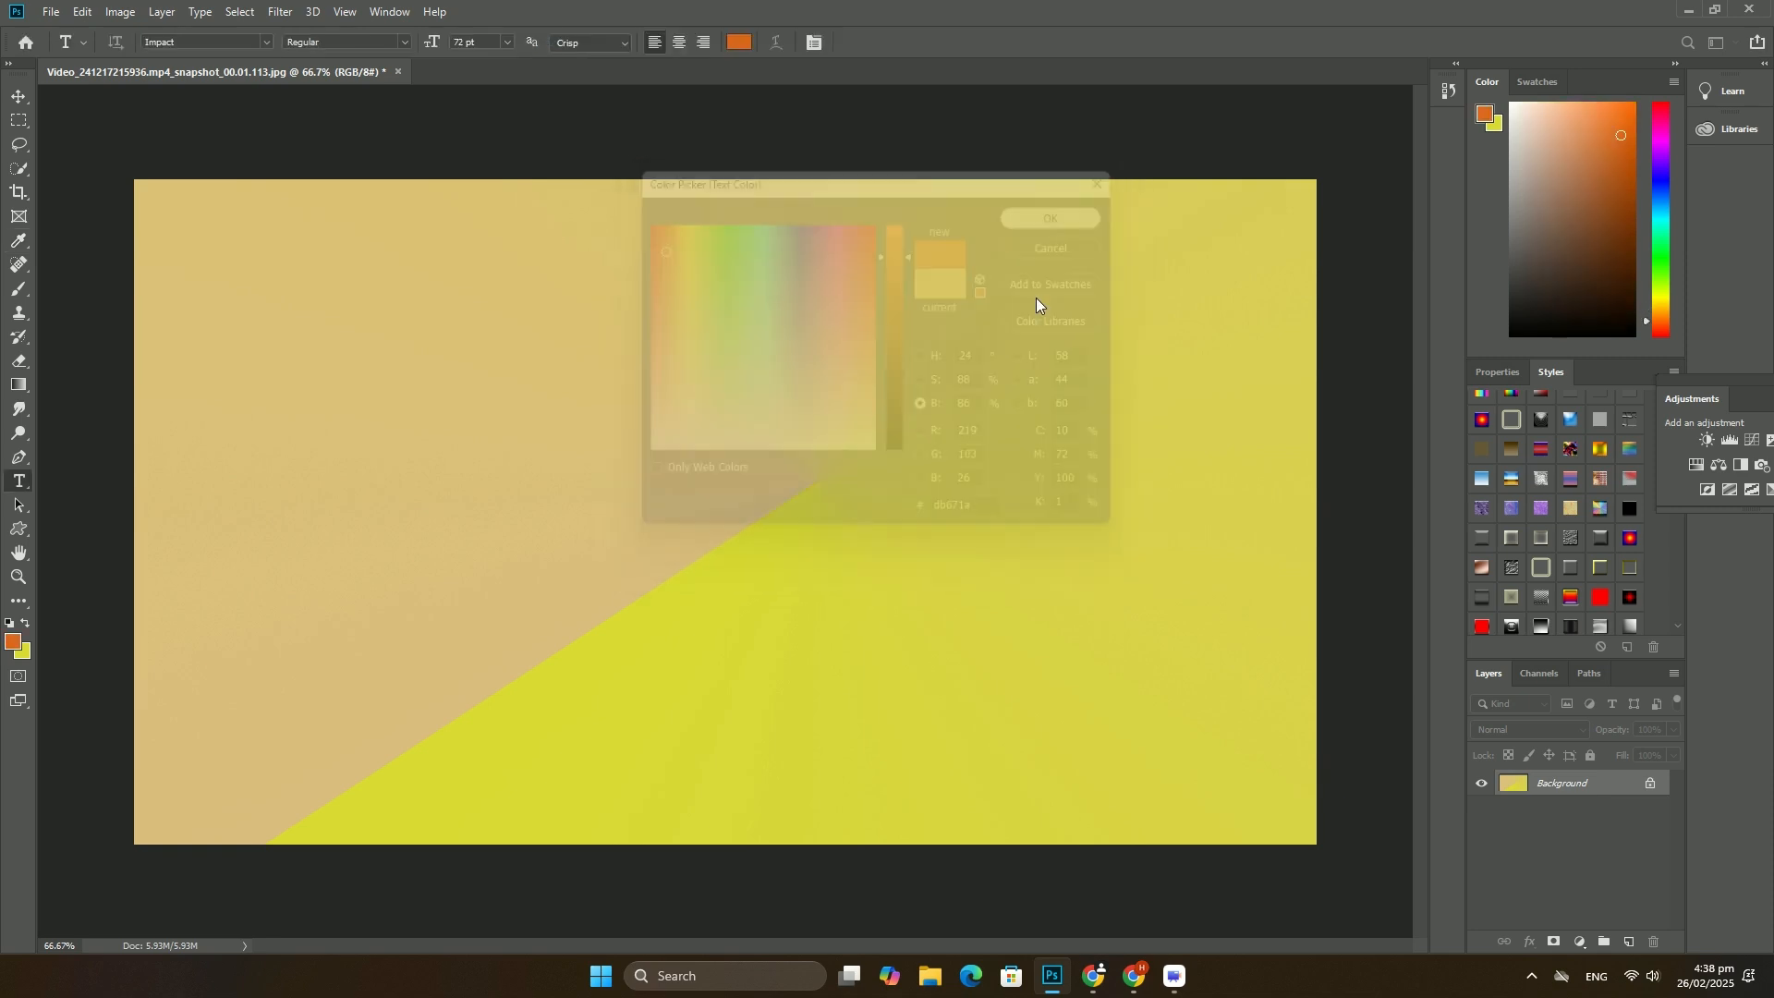
click(1047, 217)
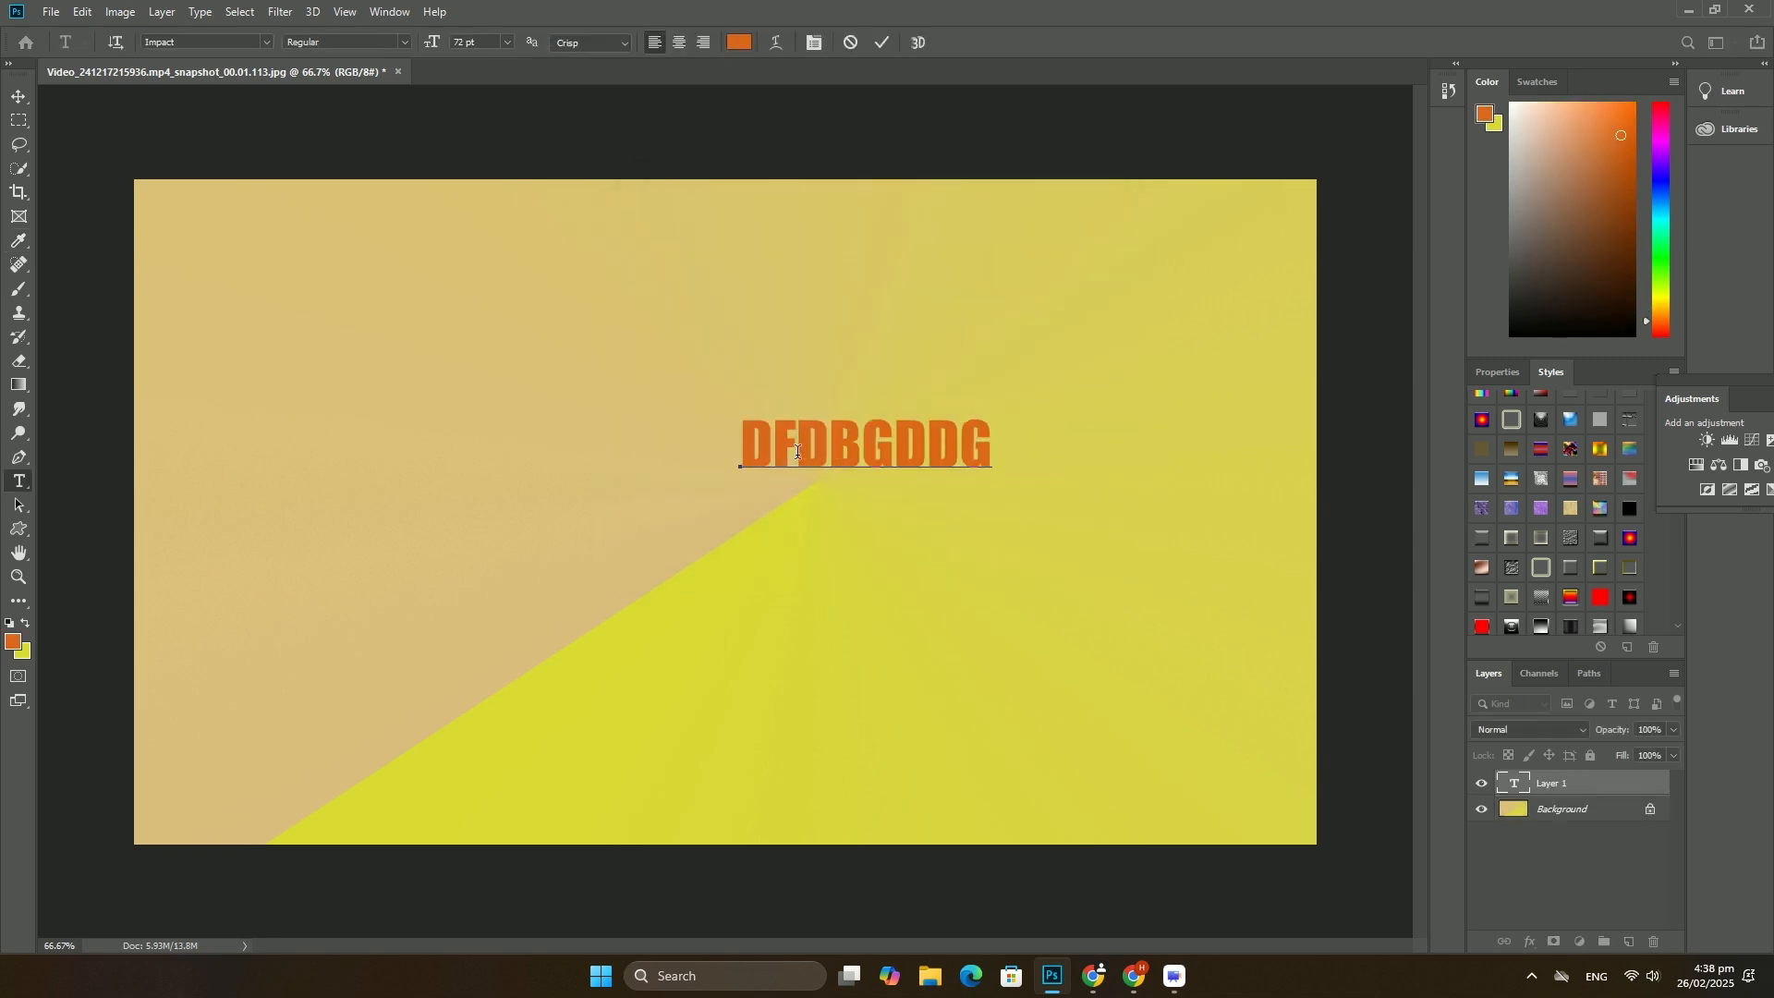
- Trim the text to 'DFDBGD' and give Rectangle 2 a colourful pattern style
key(Backspace)
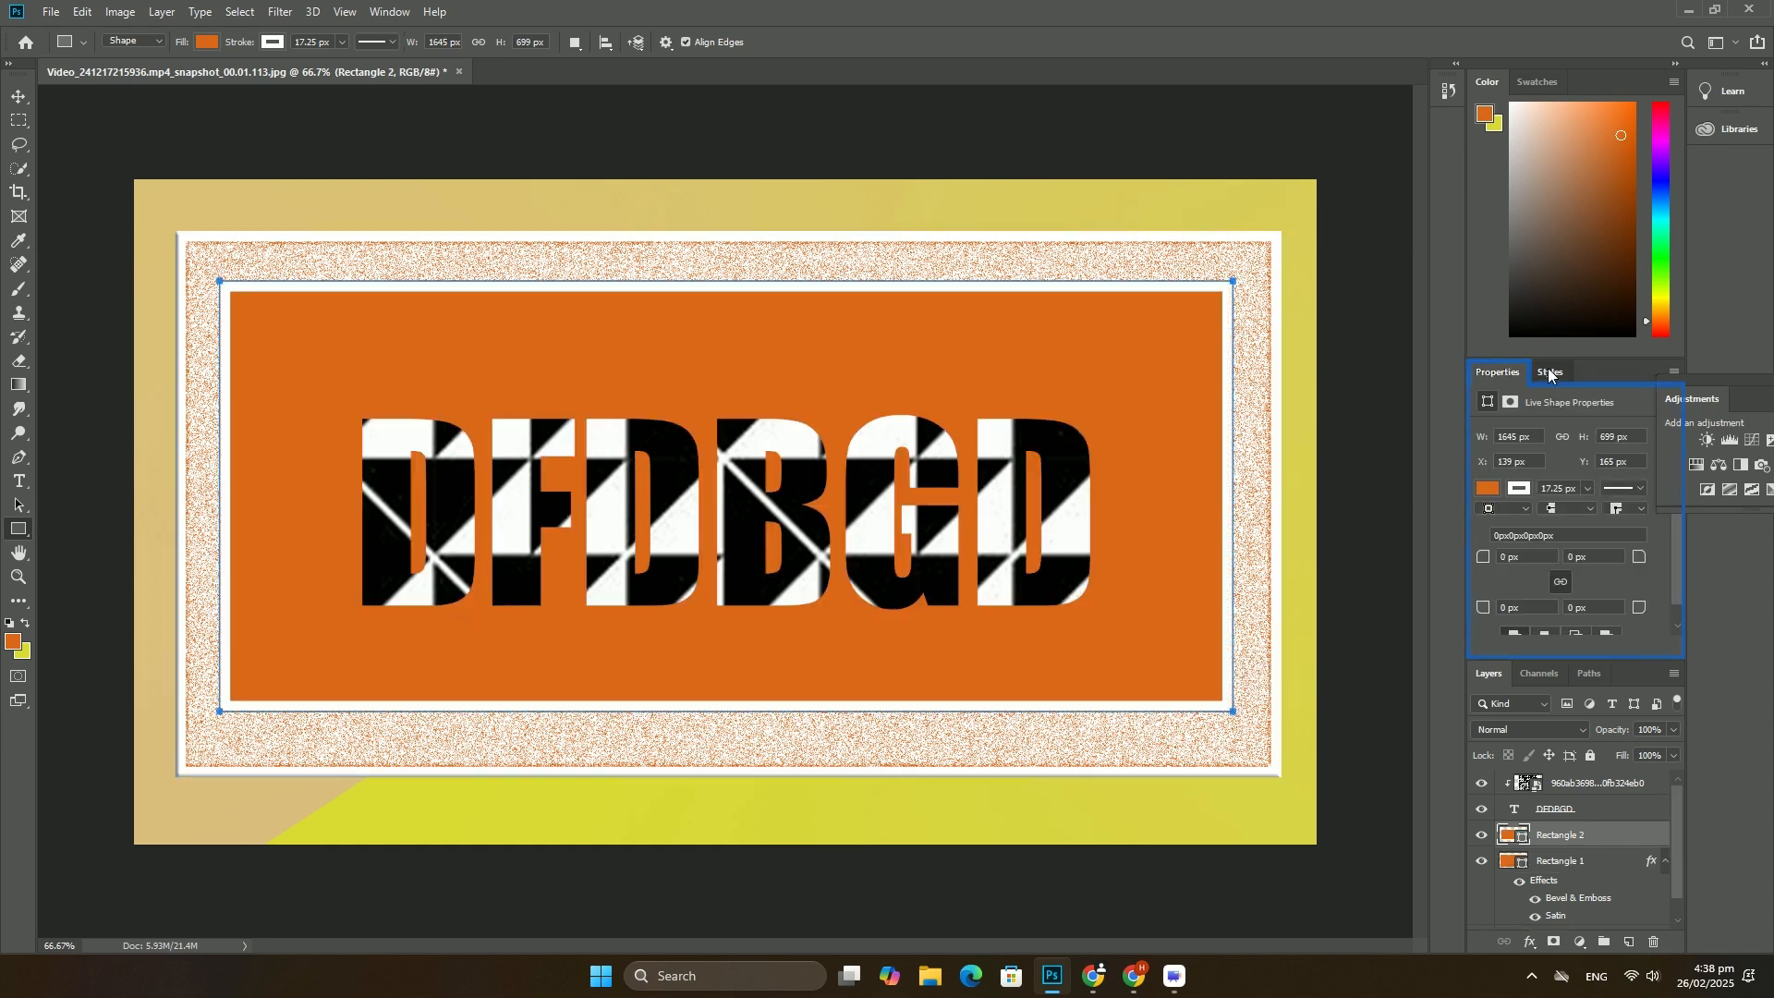
click(1549, 371)
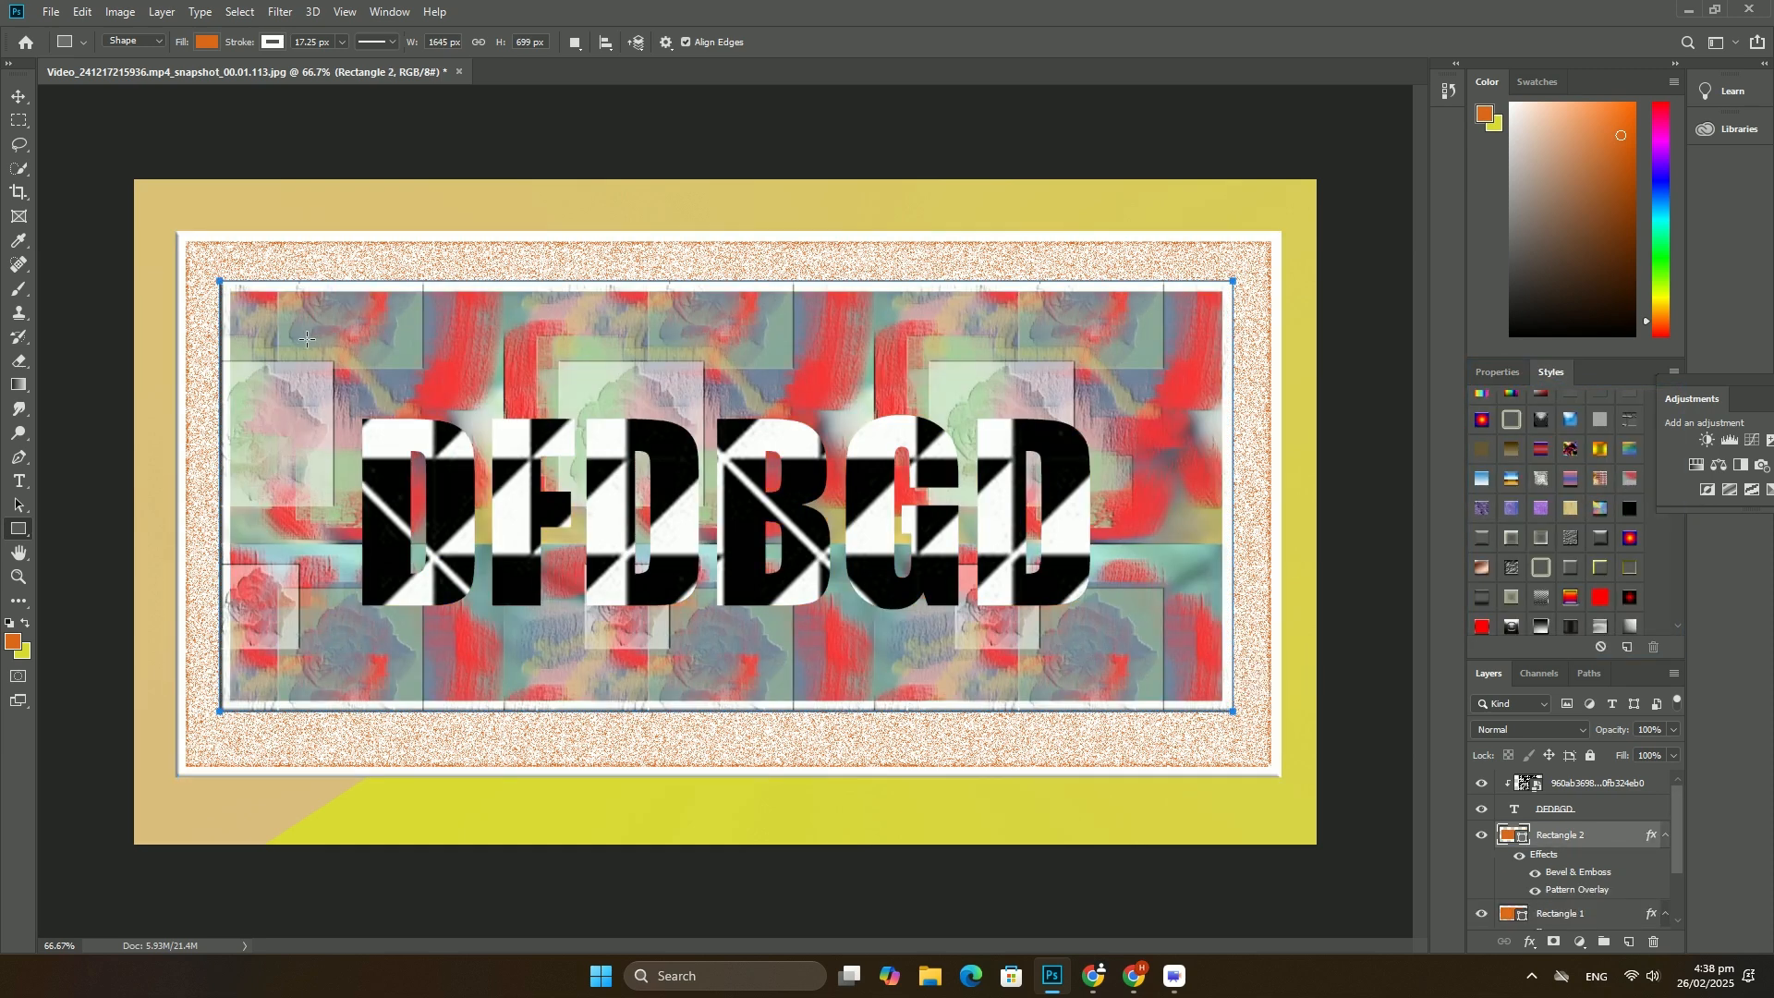
click(1496, 371)
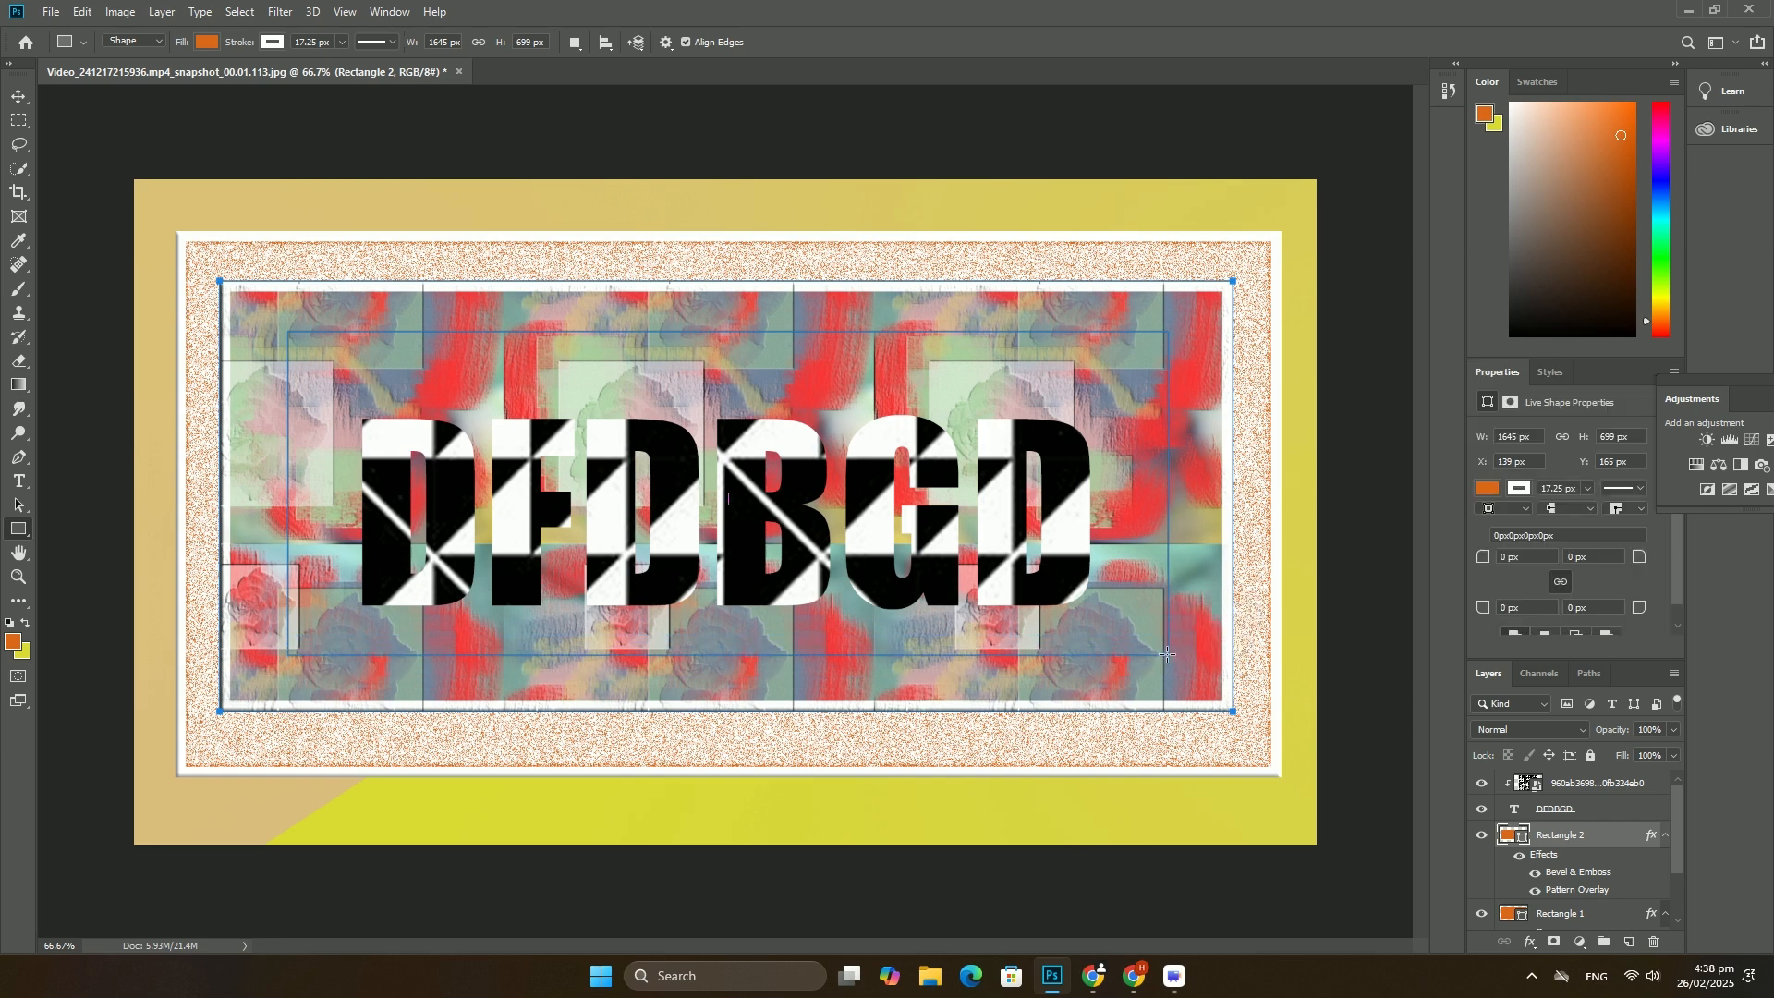